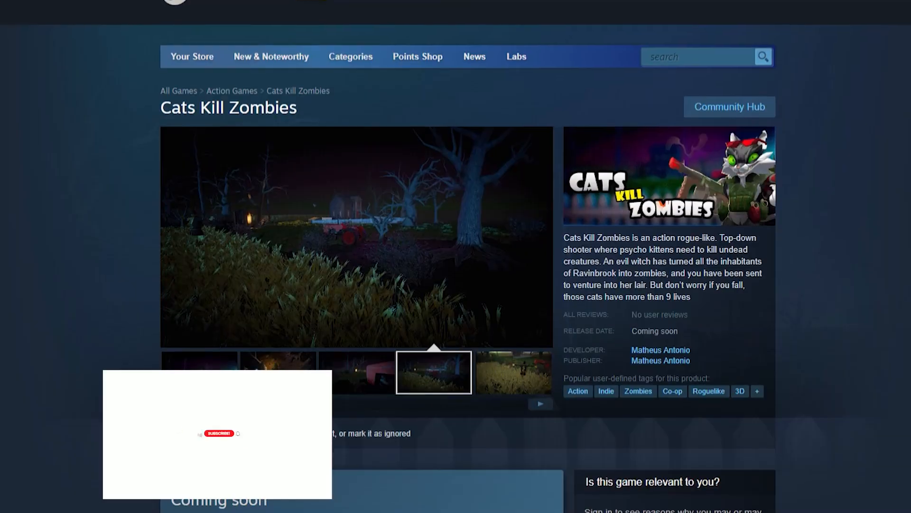
- Zoom in on House Edge Lines, enter Edit Mode and switch the viewport to wireframe shading
{"action": "scroll", "scroll_direction": "down", "scroll_amount": 3}
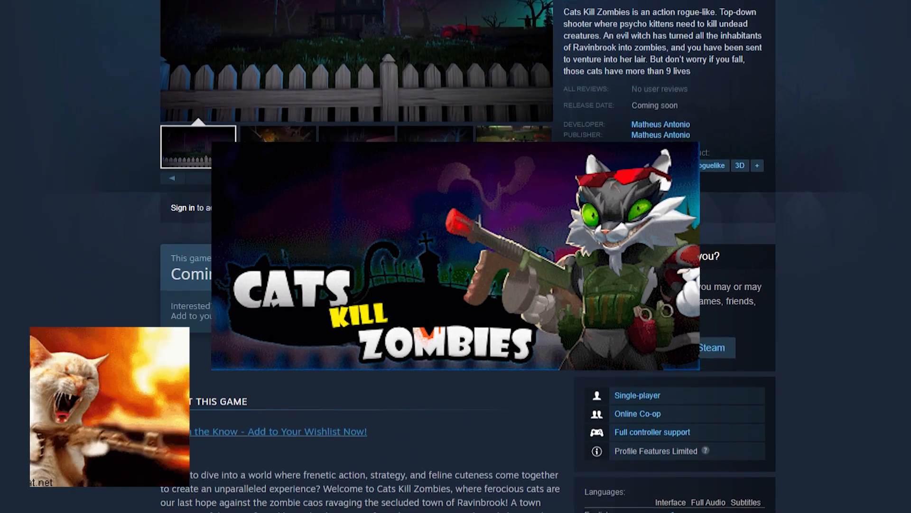
{"action": "scroll", "scroll_direction": "down", "scroll_amount": 3}
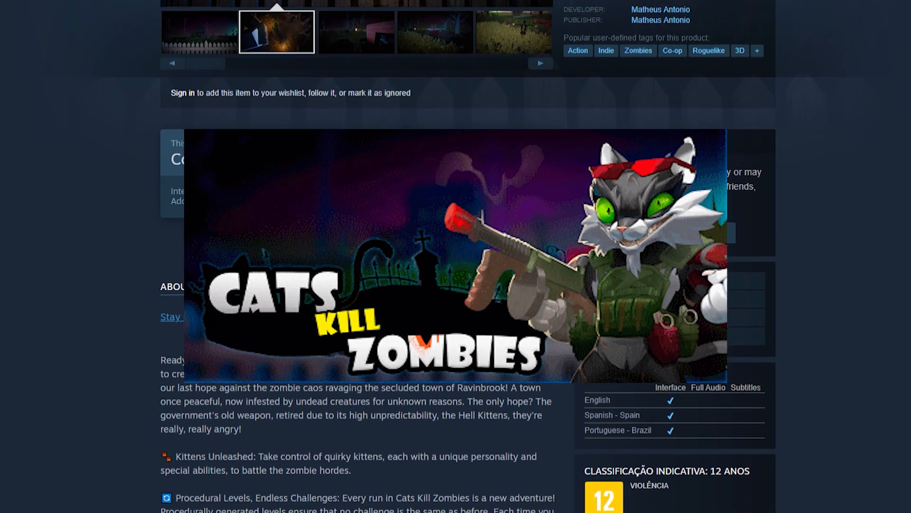
{"action": "scroll", "scroll_direction": "down", "scroll_amount": 3}
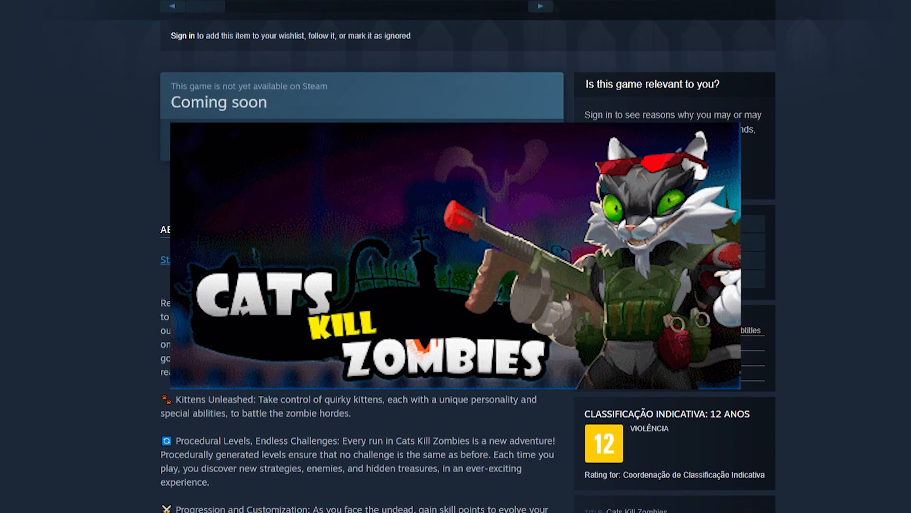
{"action": "scroll", "scroll_direction": "down", "scroll_amount": 3}
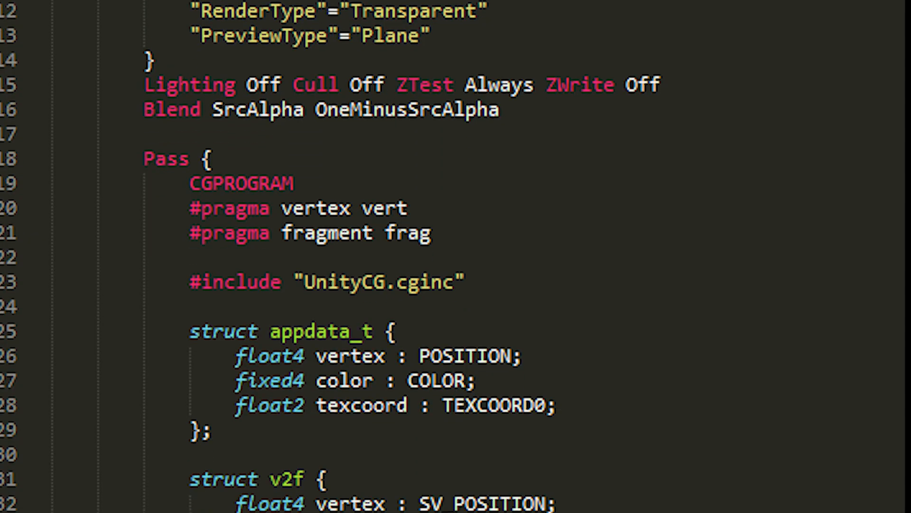
{"action": "scroll", "scroll_direction": "down", "scroll_amount": 3}
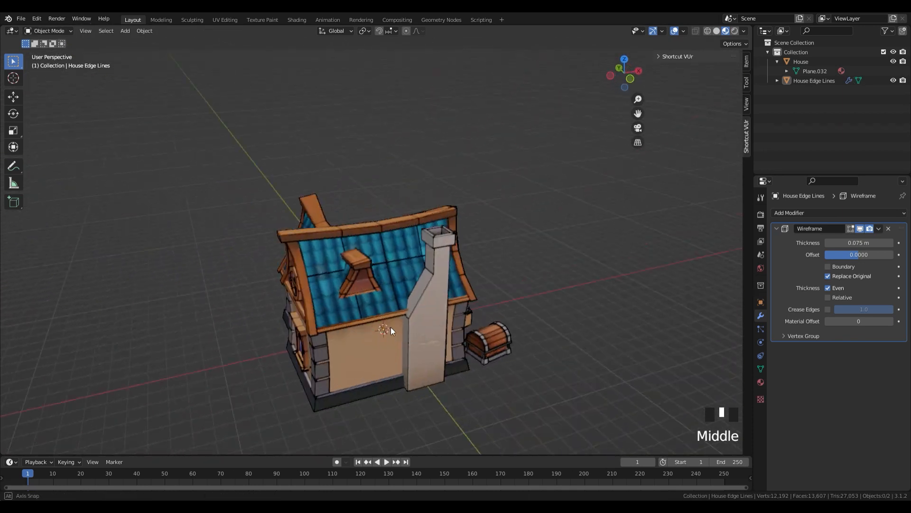
{"action": "key", "text": "Tab"}
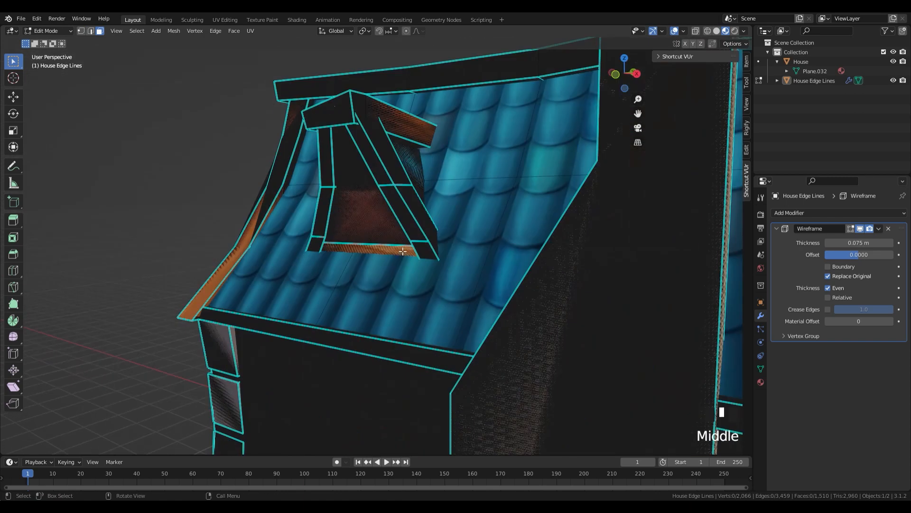
{"action": "key", "text": "Z"}
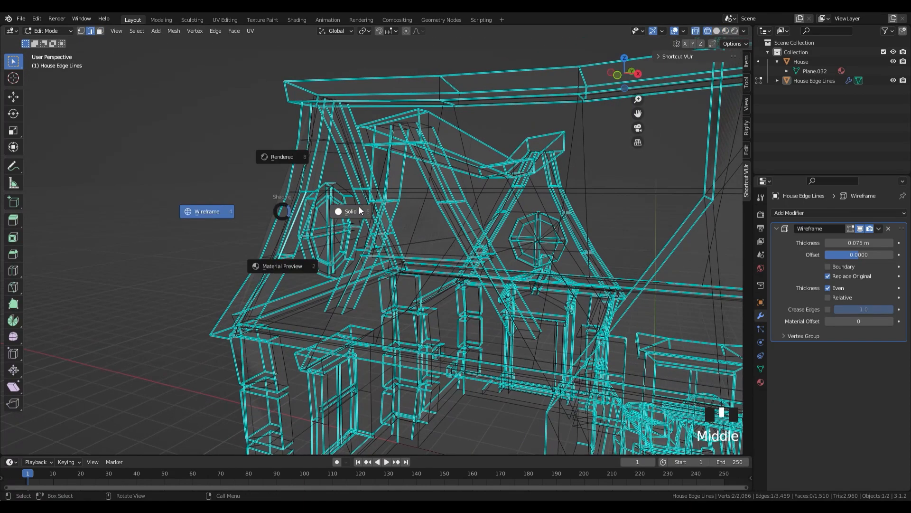
{"action": "left_click", "coordinate": [21, 18]}
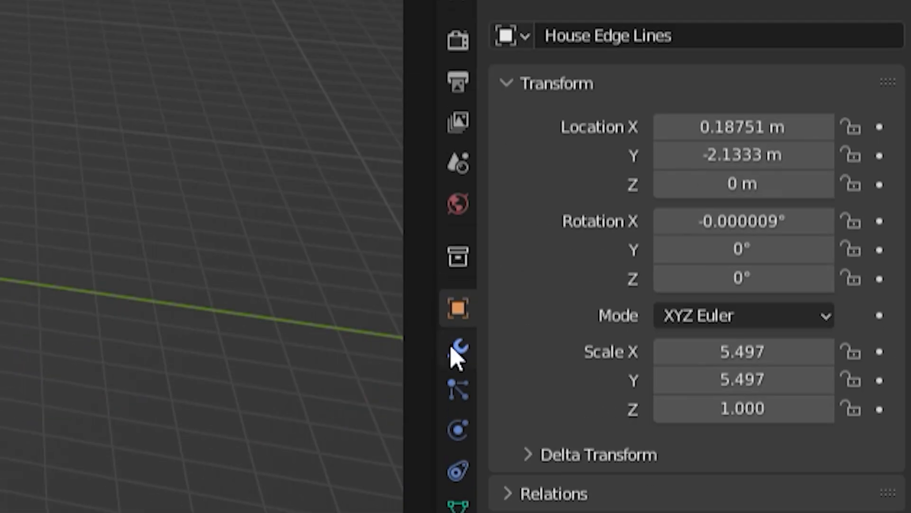
- Duplicate the Checker material for House Edge Lines, rename it 'Edges Pr', and reselect the object
{"action": "left_click", "coordinate": [458, 349]}
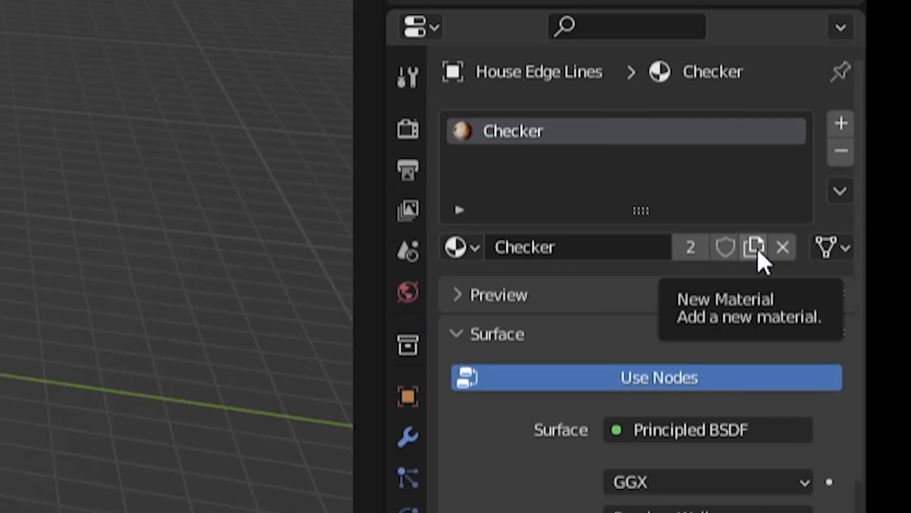
{"action": "left_click", "coordinate": [754, 247]}
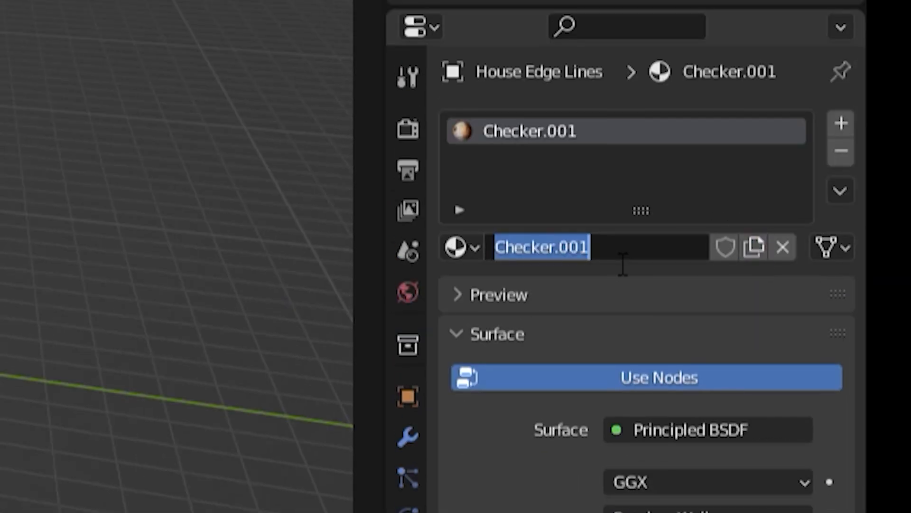
{"action": "type", "text": "Edges Pr"}
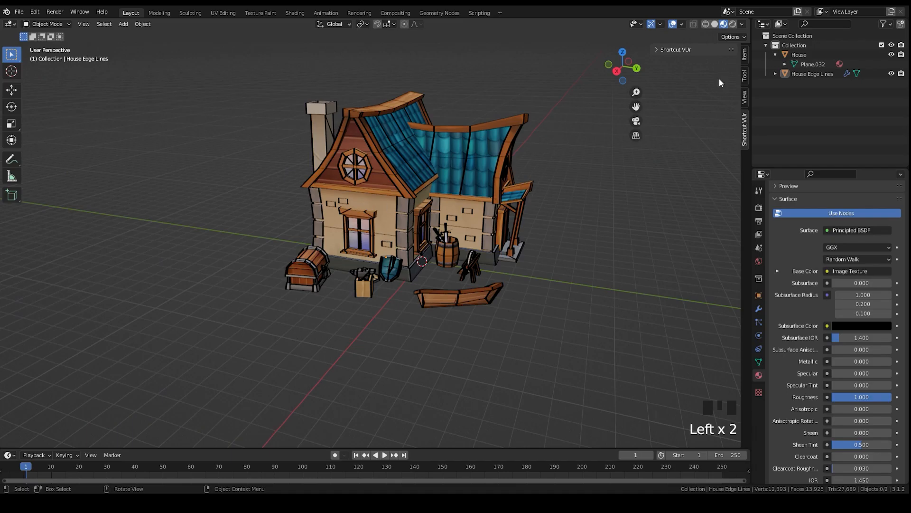
{"action": "left_click", "coordinate": [295, 196]}
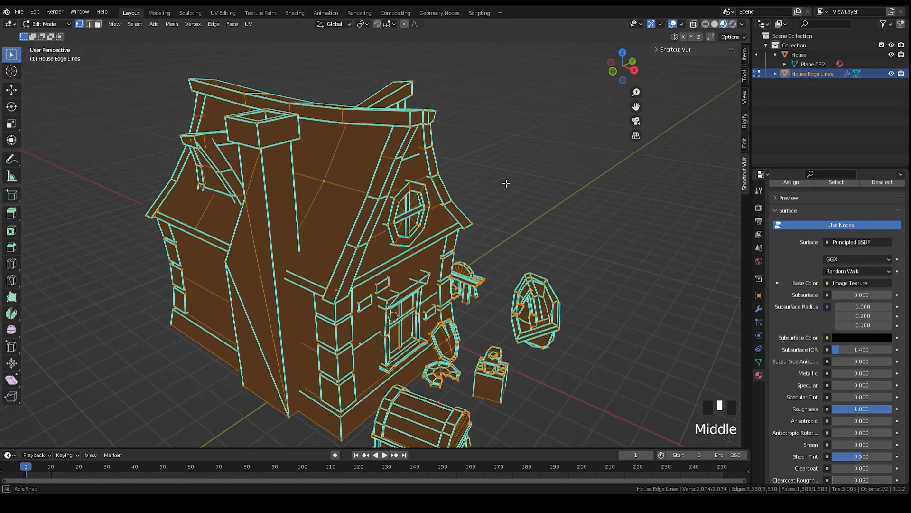
- Delete the stray edges around the octagonal window from the edge-lines mesh
{"action": "scroll", "scroll_direction": "down", "scroll_amount": 3}
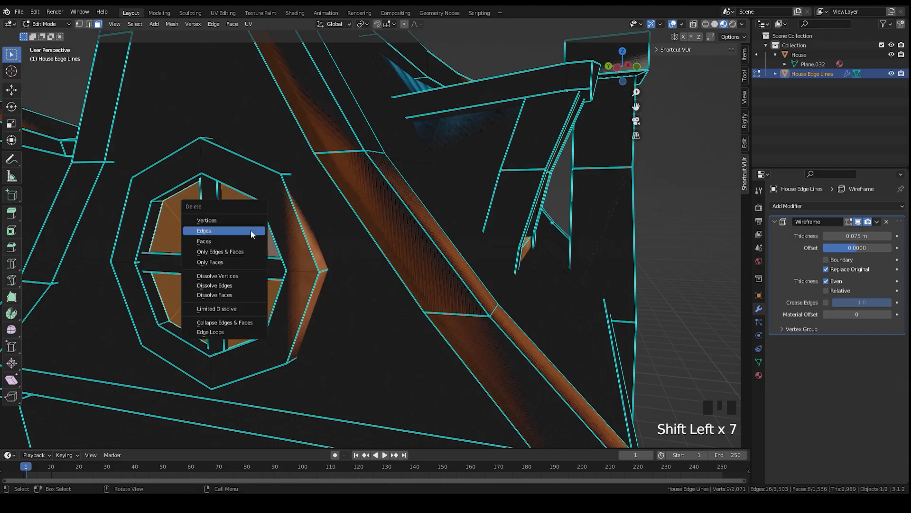
{"action": "left_click", "coordinate": [205, 229]}
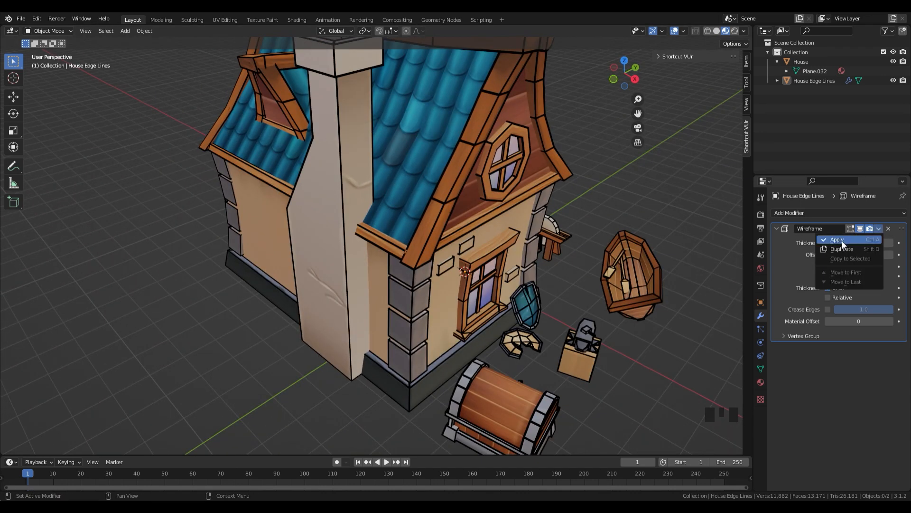
- Apply the Wireframe modifier permanently to House Edge Lines
{"action": "left_click", "coordinate": [838, 239]}
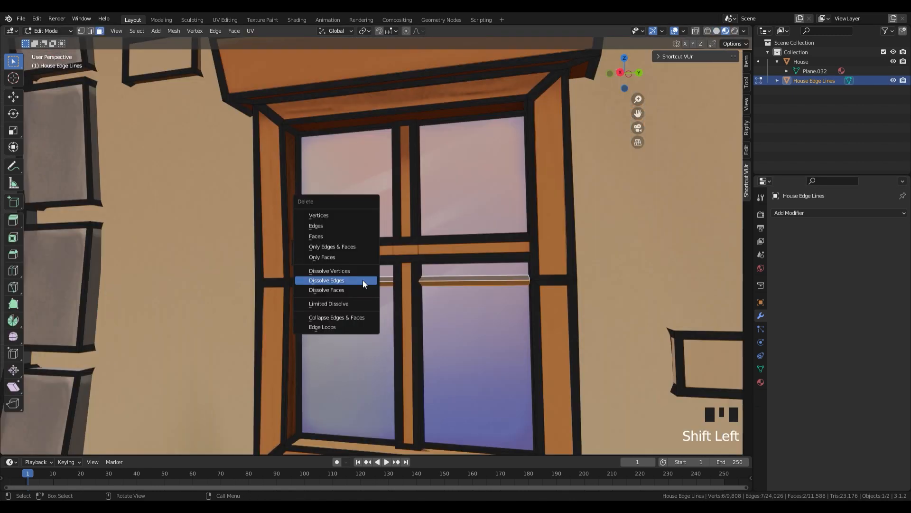
{"action": "mouse_move", "coordinate": [337, 243]}
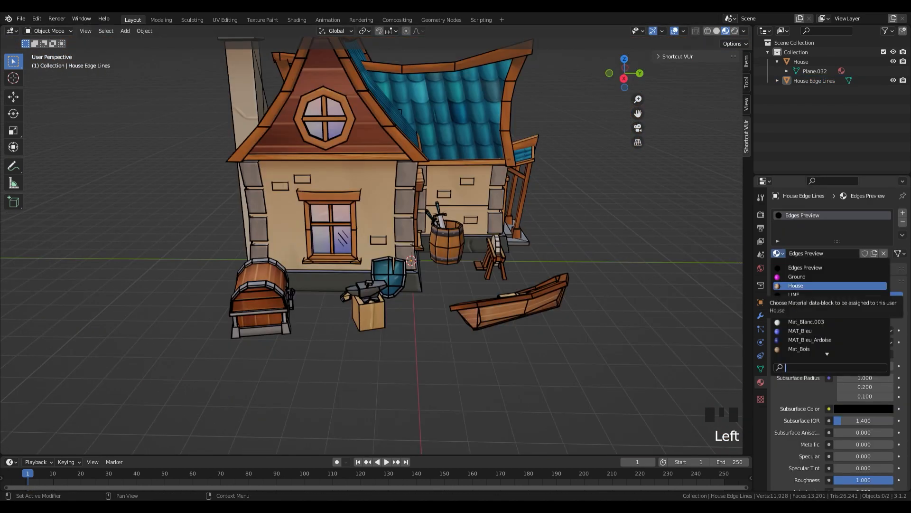
- Assign the House material to the edge lines and create a vertex group named 'Edges'
{"action": "left_click", "coordinate": [796, 285]}
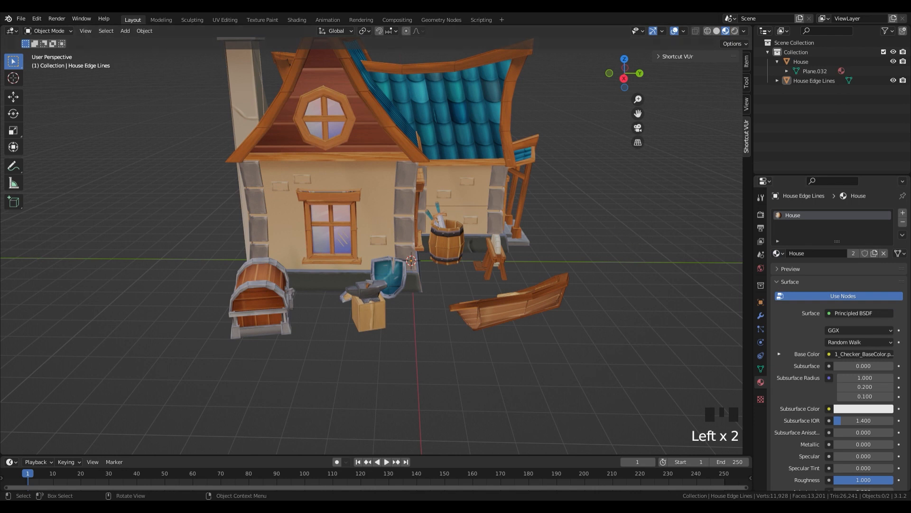
{"action": "key", "text": "Tab"}
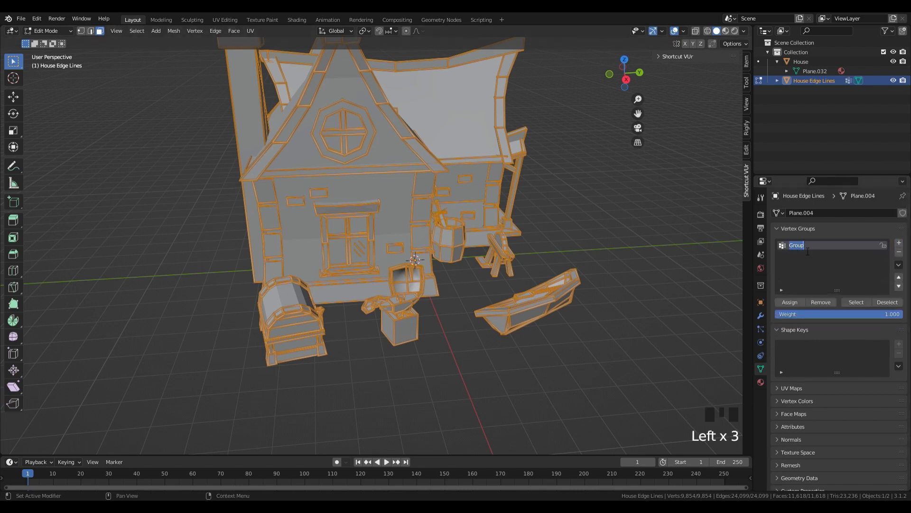
{"action": "type", "text": "Edges"}
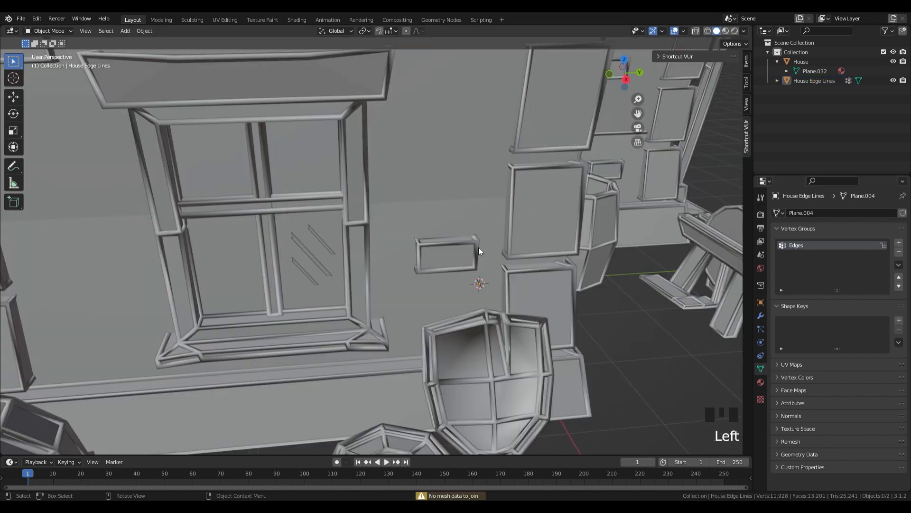
- Join House Edge Lines into the House mesh and view the result in Material Preview shading
{"action": "left_click", "coordinate": [801, 60]}
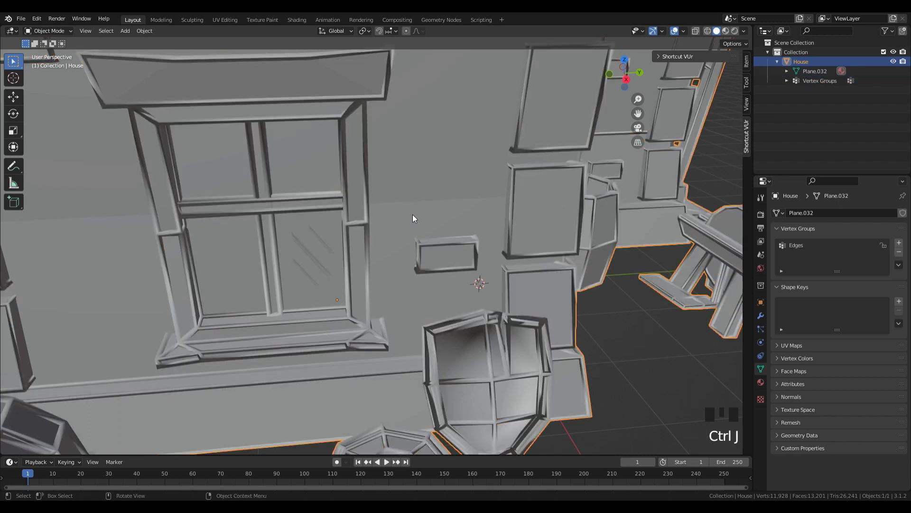
{"action": "scroll", "scroll_direction": "up", "scroll_amount": 3}
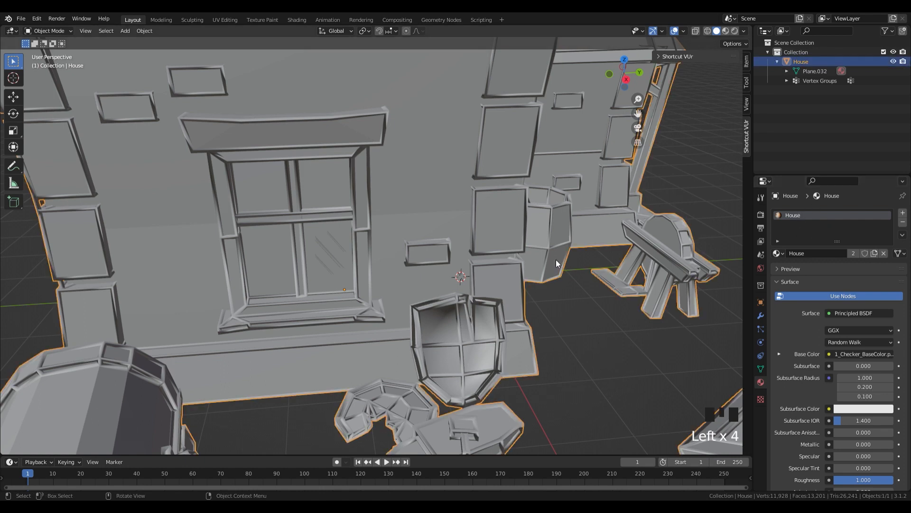
{"action": "key", "text": "Tab"}
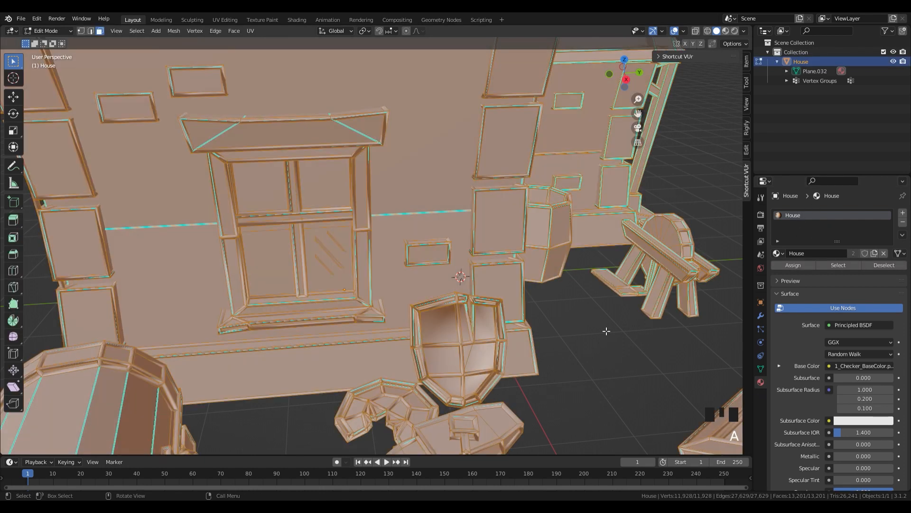
{"action": "key", "text": "Tab"}
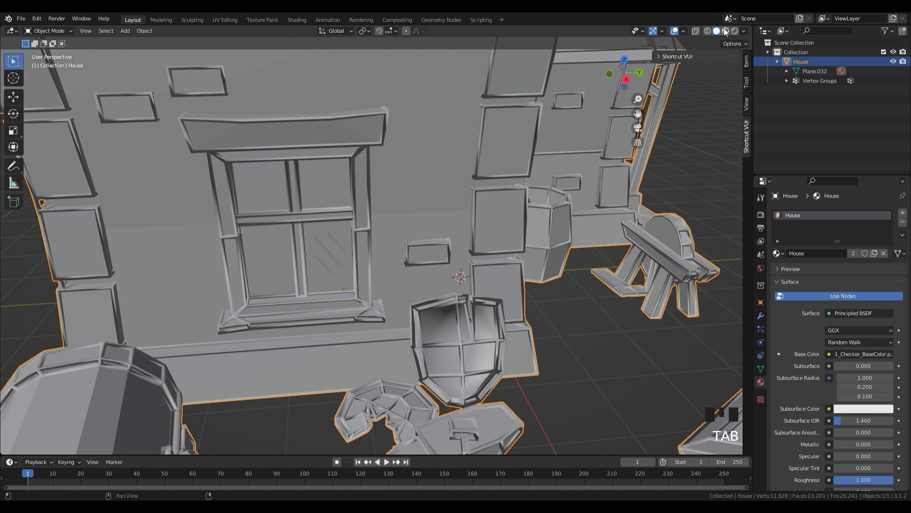
{"action": "left_click", "coordinate": [724, 30]}
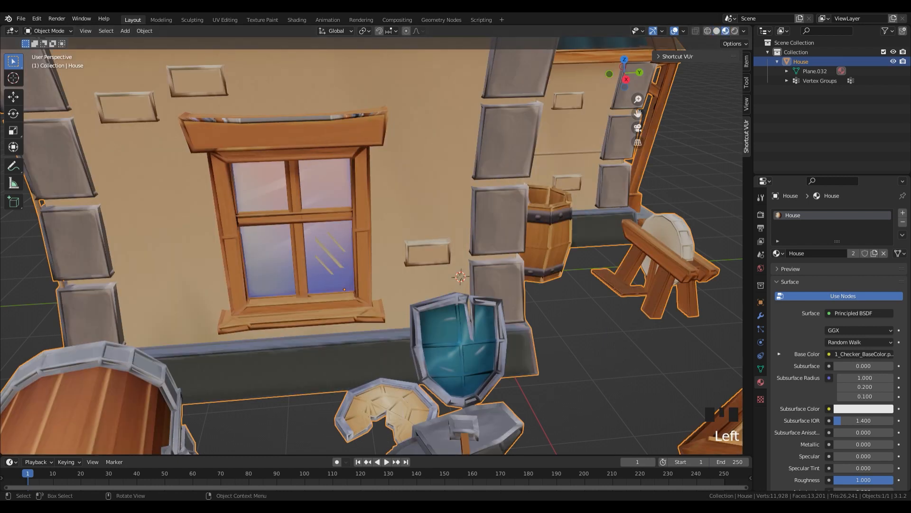
{"action": "mouse_move", "coordinate": [486, 229]}
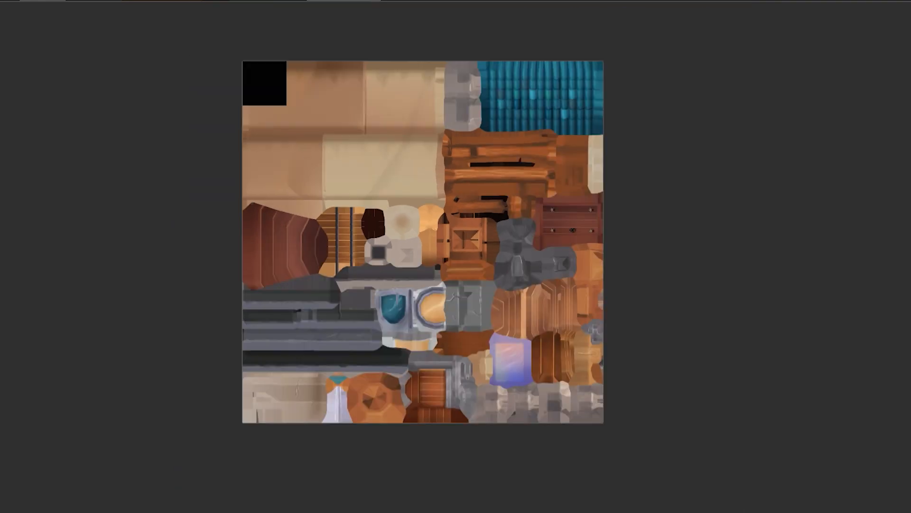
- Draw a filled black rectangle in the top-left corner of the texture atlas
{"action": "left_click_drag", "start_coordinate": [263, 88], "coordinate": [378, 221]}
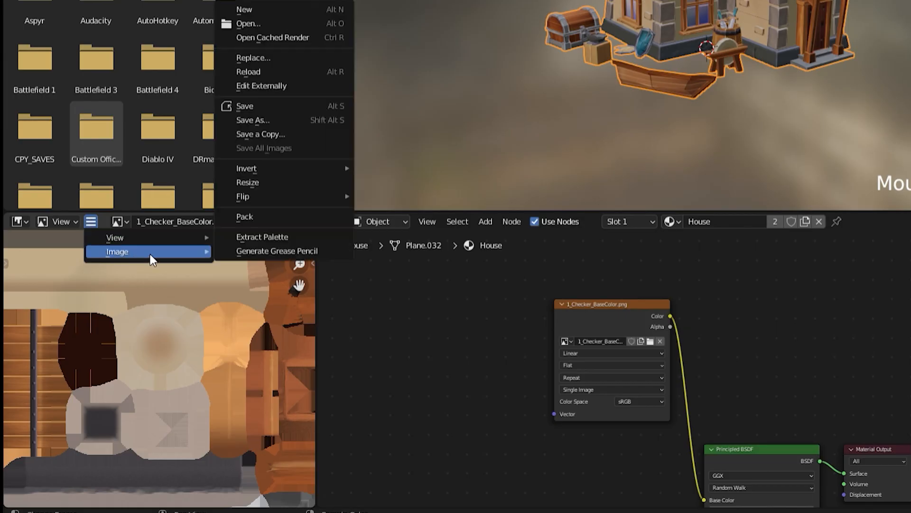
- Reload the edited texture and UV-unwrap the selected edge-line faces
{"action": "left_click", "coordinate": [272, 118]}
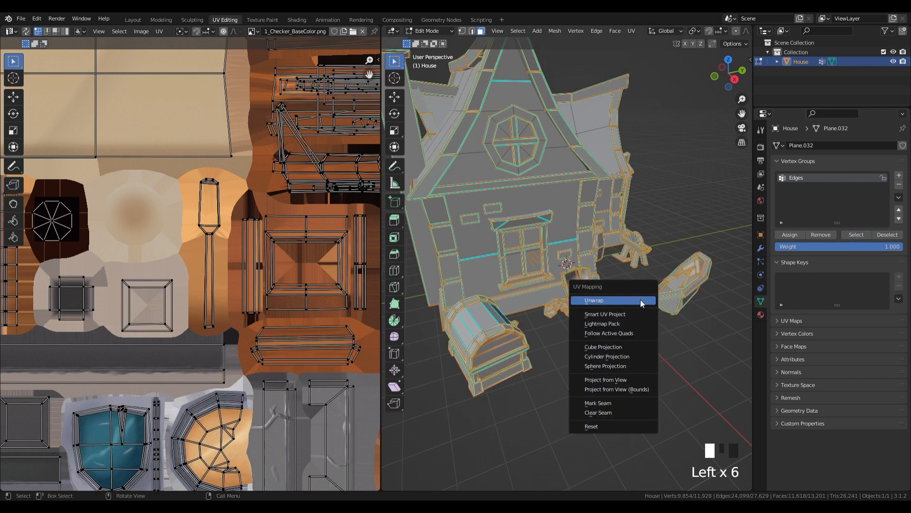
{"action": "left_click", "coordinate": [605, 313]}
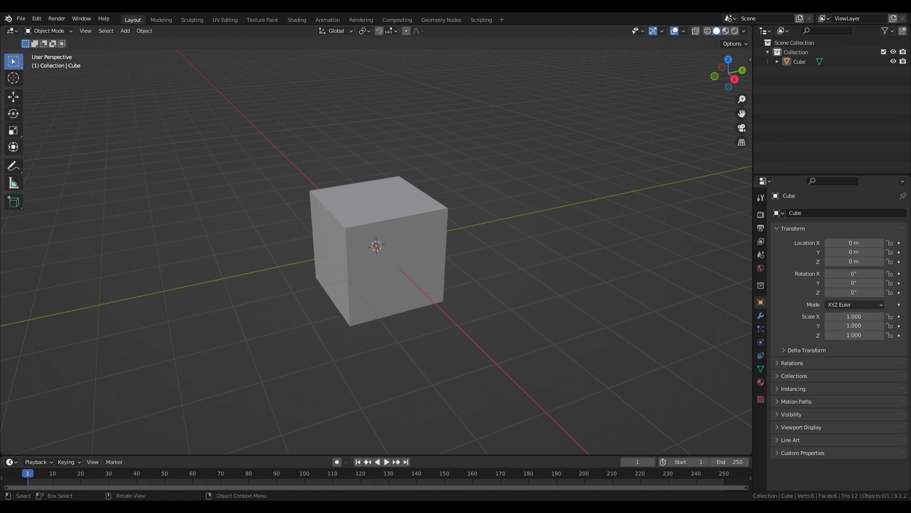
- Duplicate the default cube with Shift+D before making its data single-user
{"action": "key", "text": "Shift+D"}
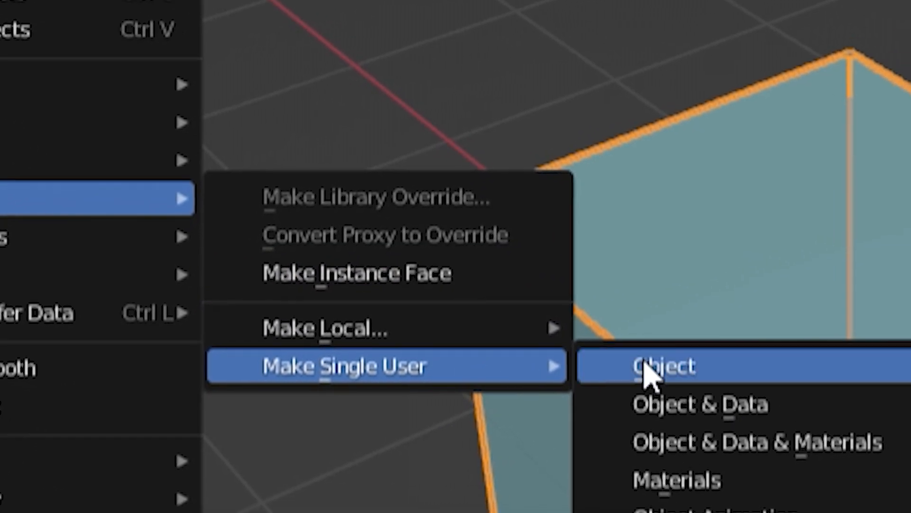
- Make the cube's object data single-user via Make Single User > Object
{"action": "left_click", "coordinate": [663, 366]}
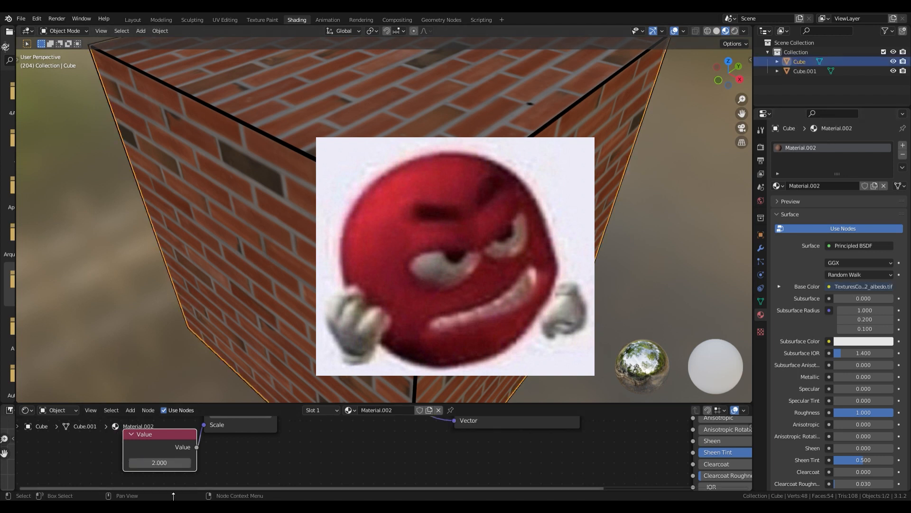
- Raise the Value node driving the brick texture scale from 2.000 to 5.300 for smaller, denser bricks
{"action": "left_click_drag", "start_coordinate": [159, 462], "coordinate": [186, 462]}
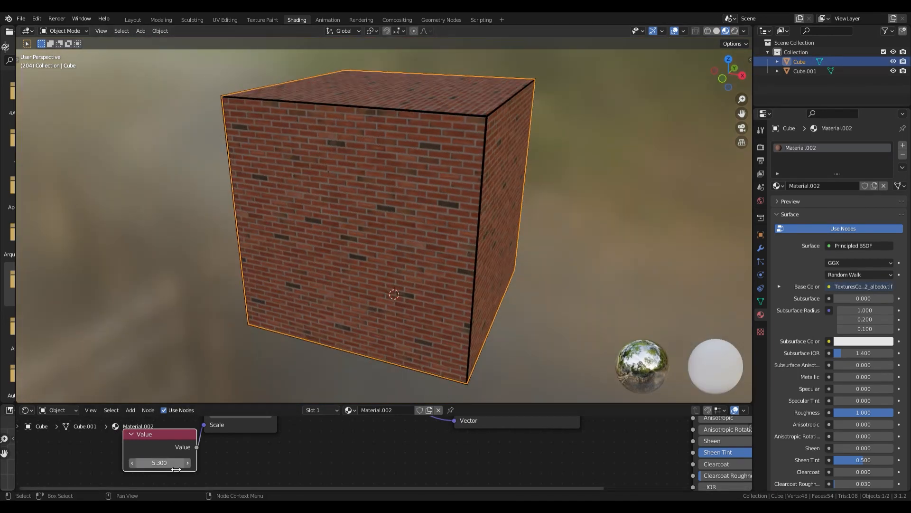